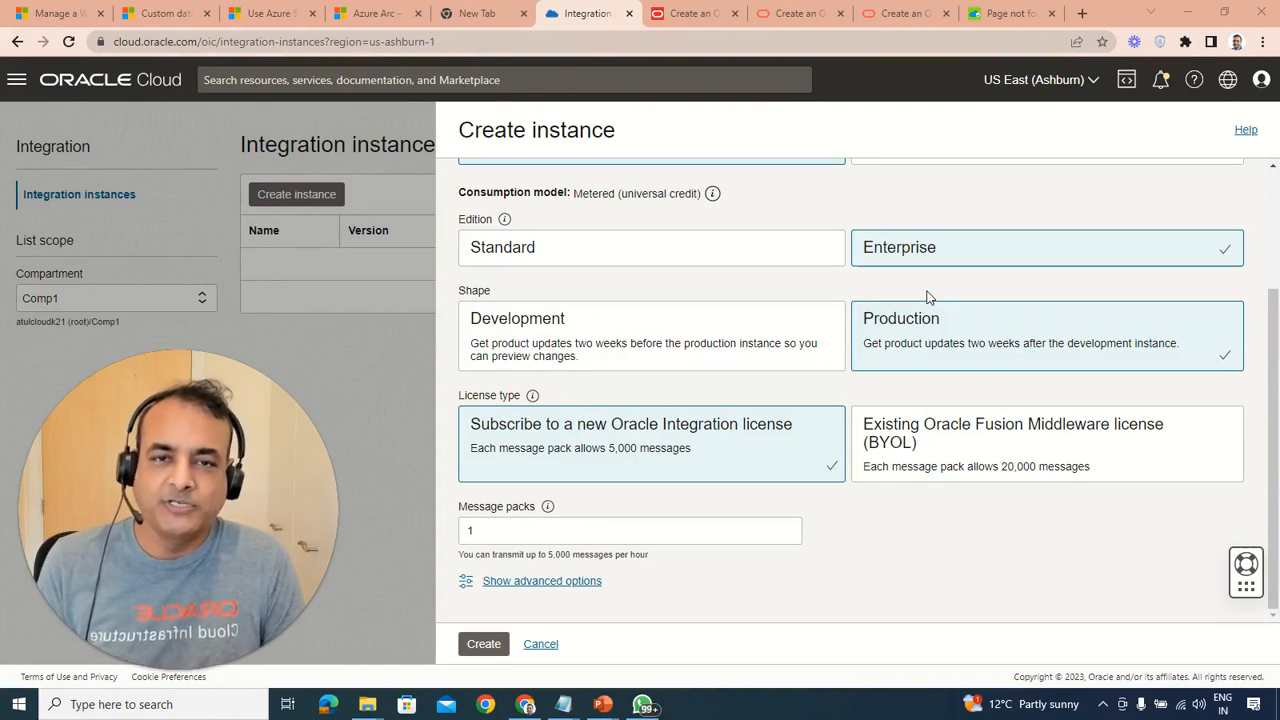
mouse_move(813, 318)
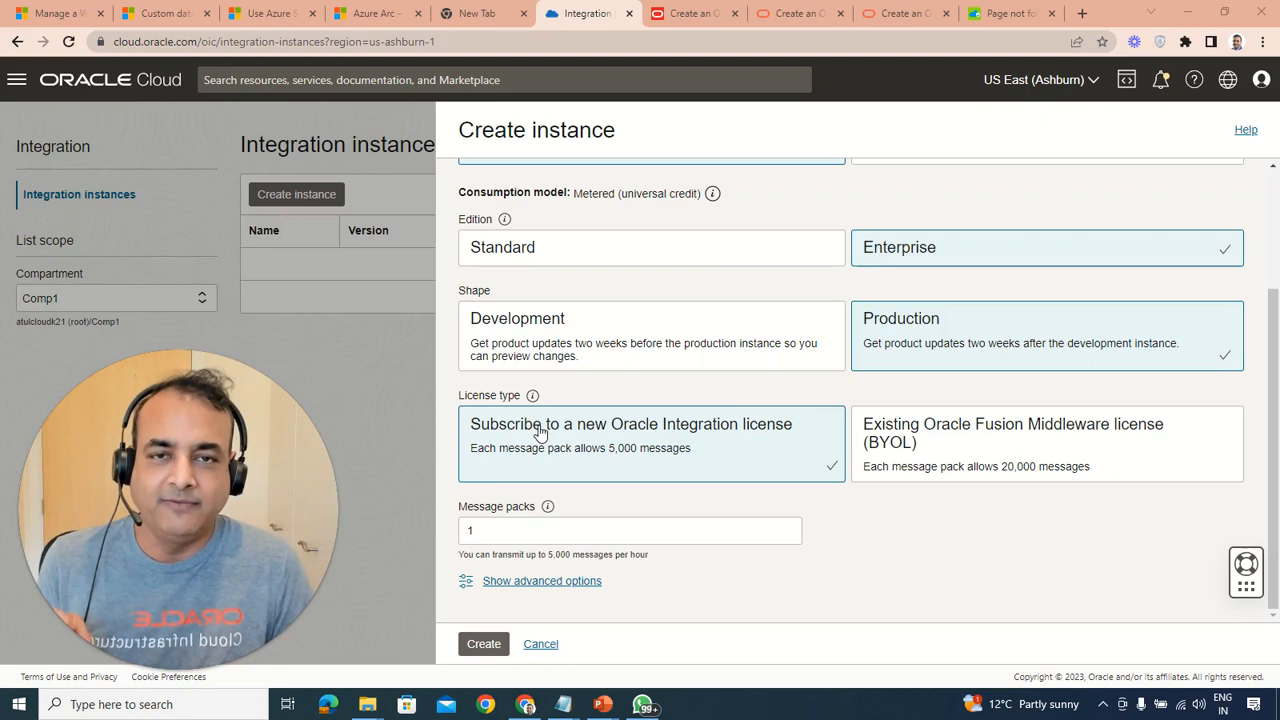
mouse_move(543, 432)
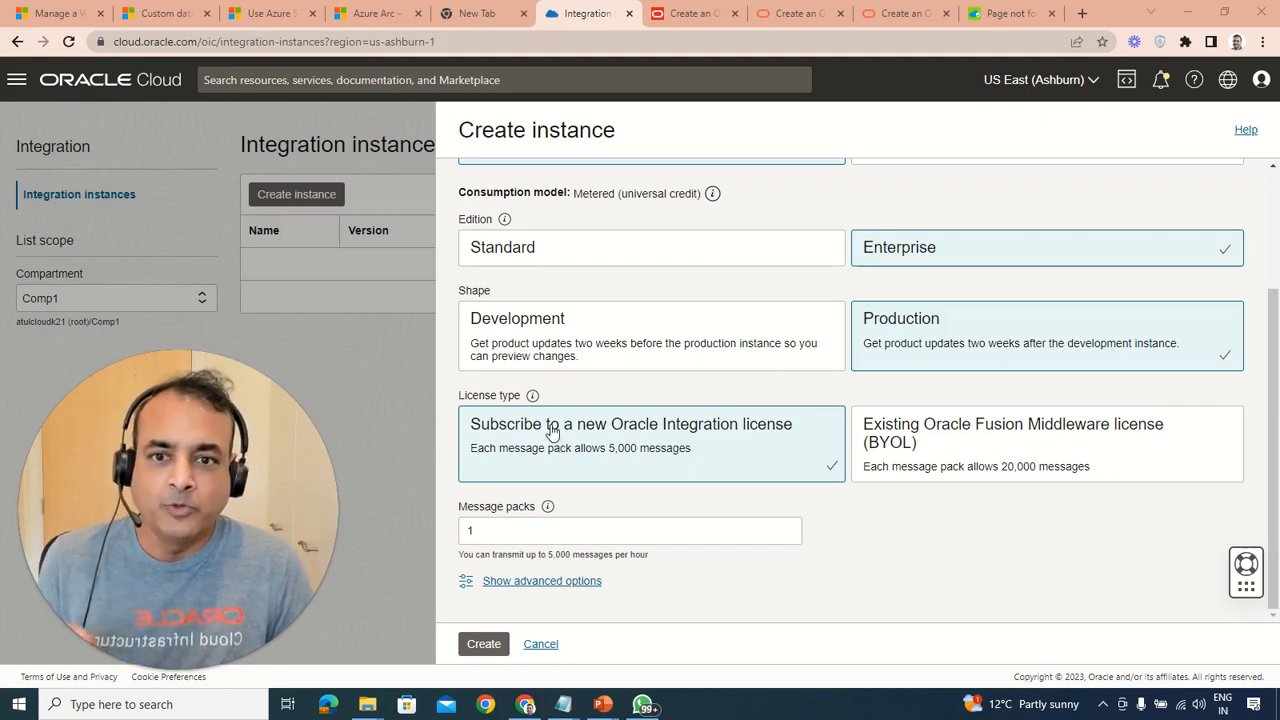
mouse_move(555, 410)
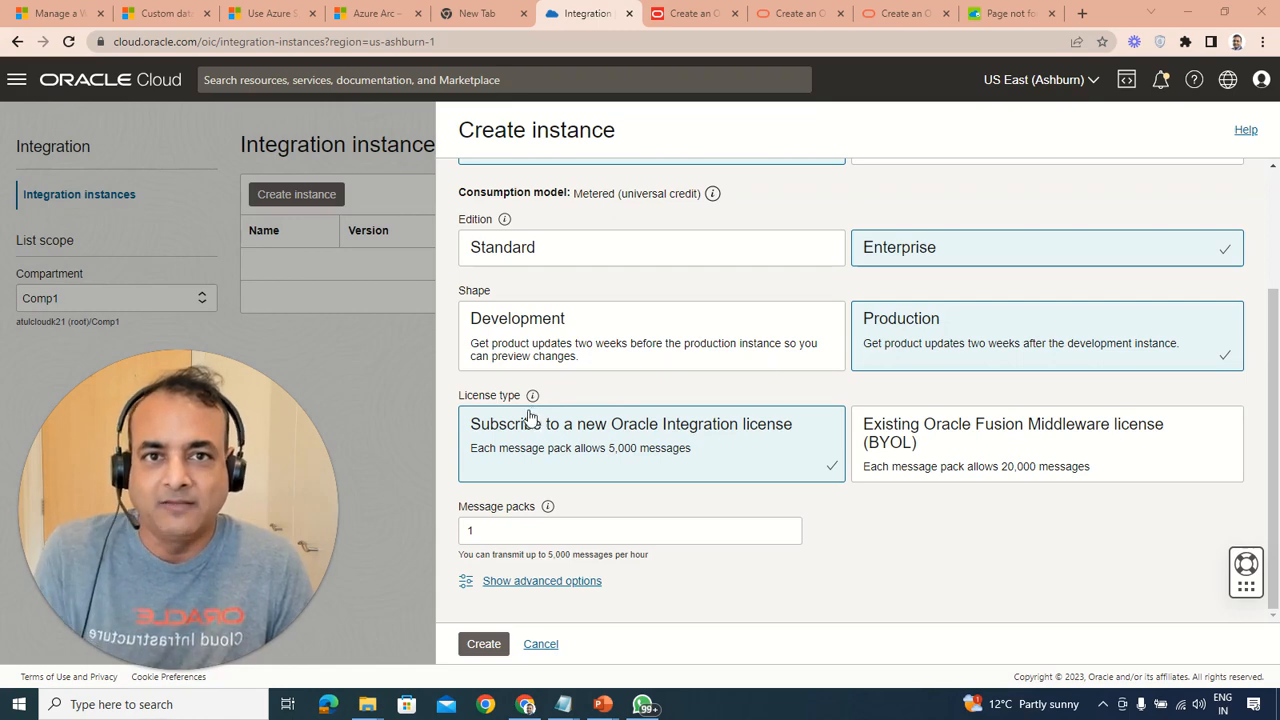
mouse_move(533, 395)
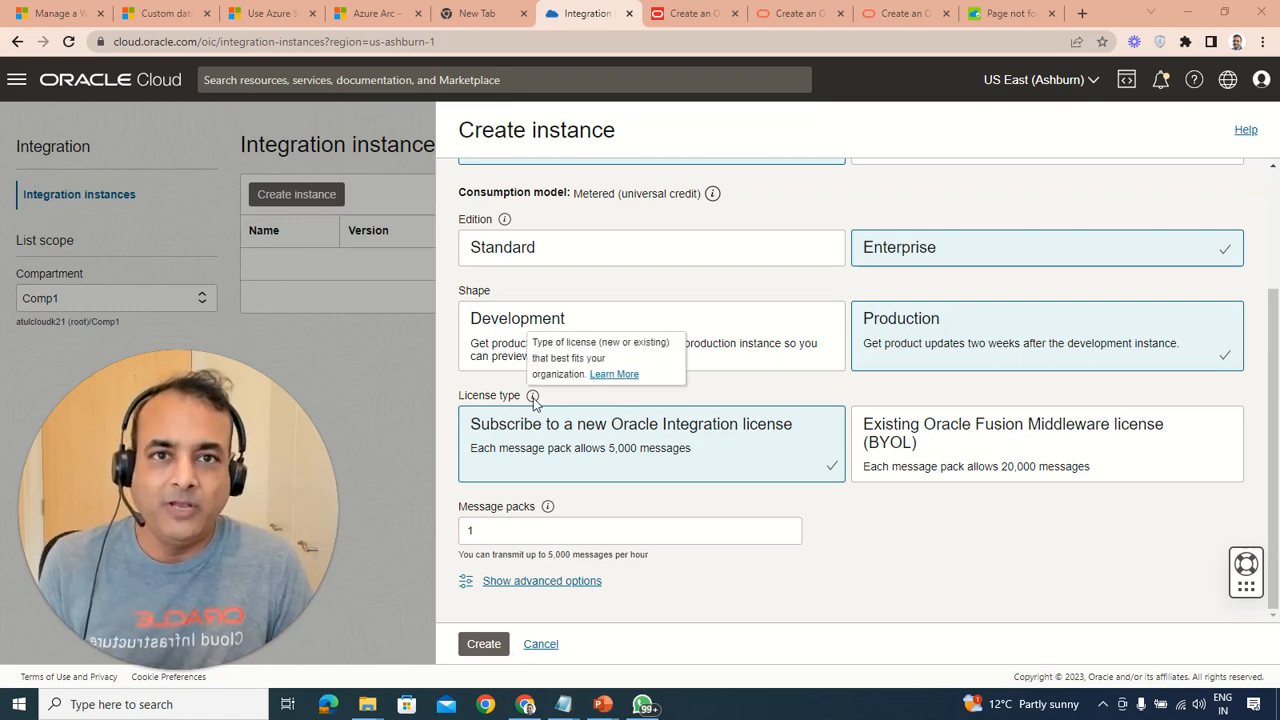
mouse_move(595, 395)
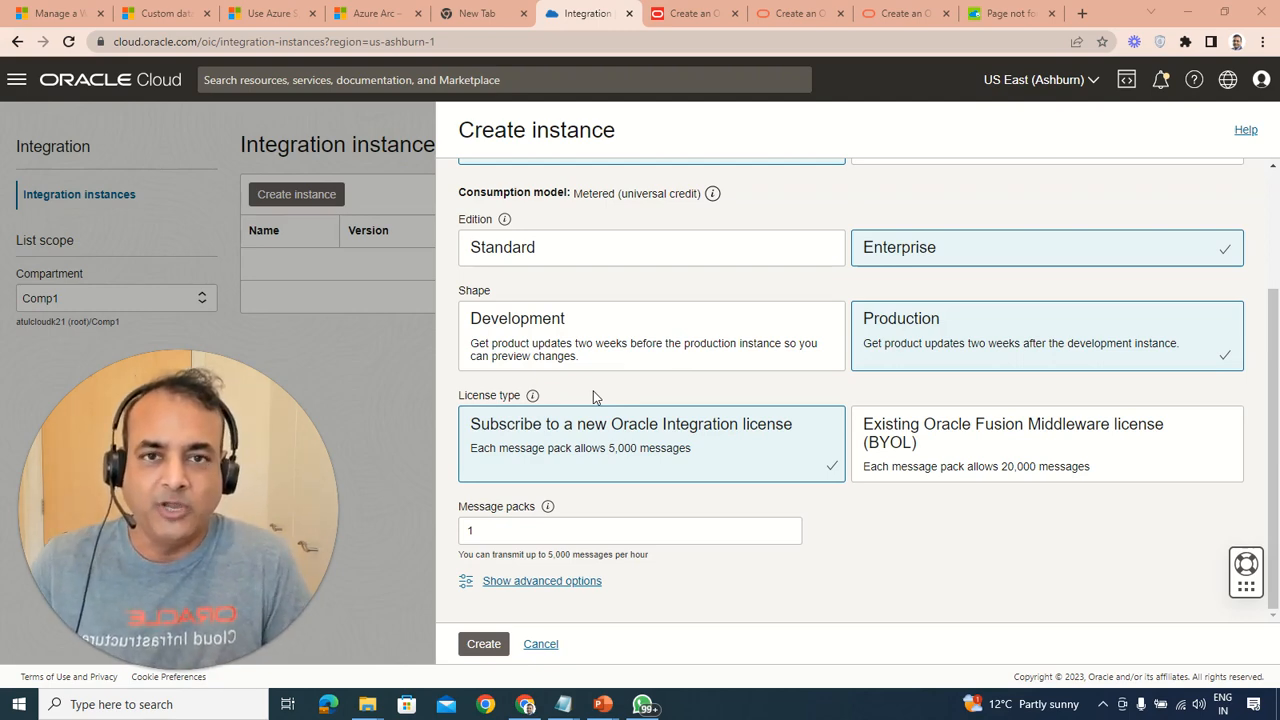
mouse_move(532, 395)
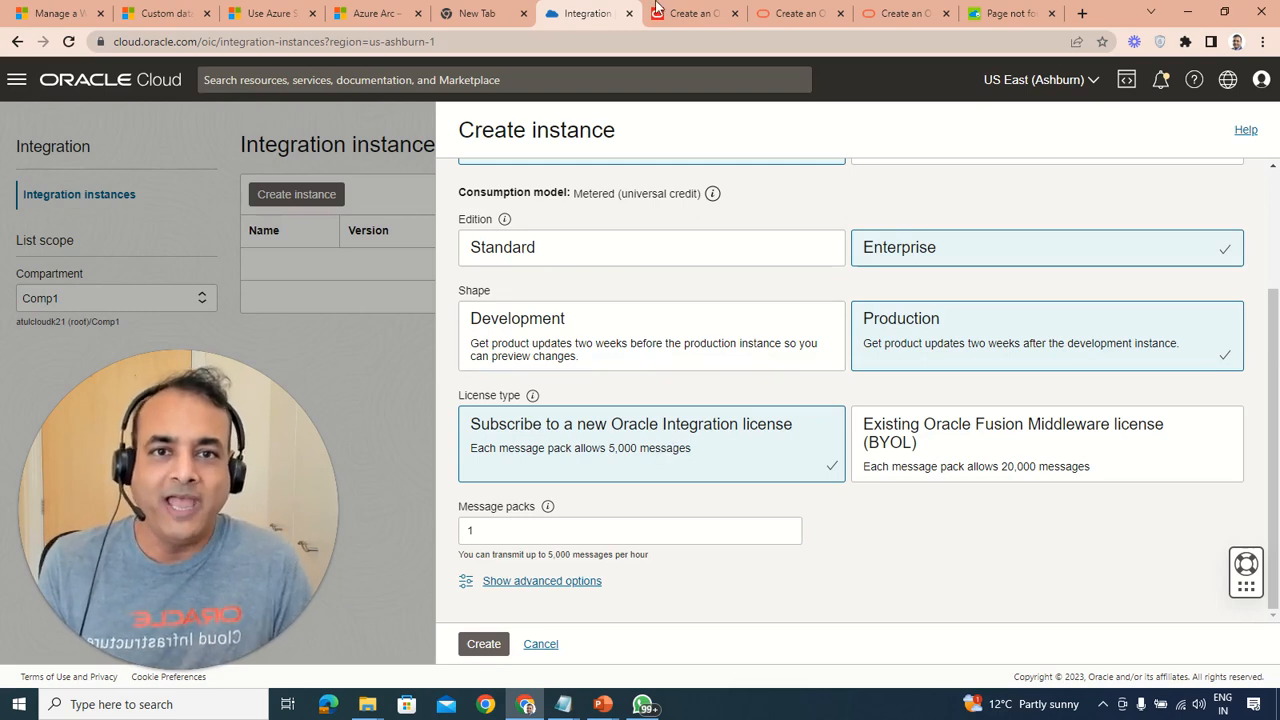
- Switch to the Oracle docs tab explaining the 'Choose a License Type' section
left_click(690, 13)
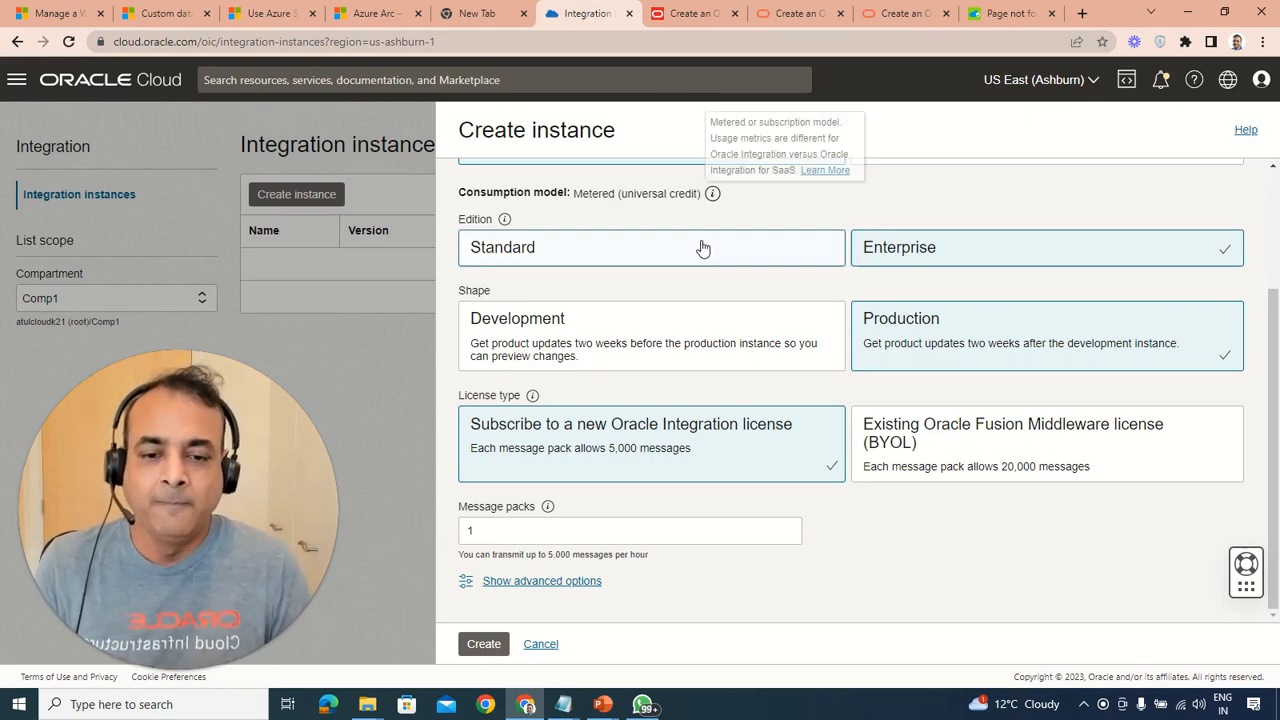
mouse_move(640, 120)
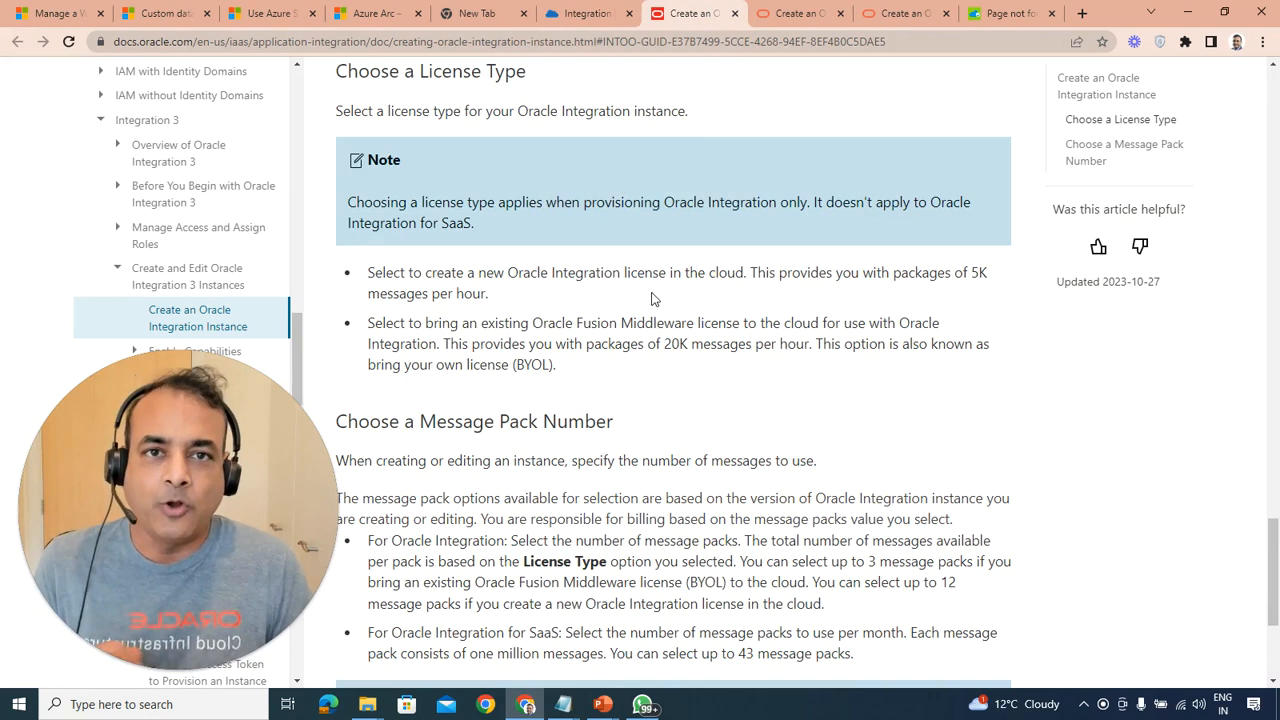
- Glance back at Create instance, then open the 'Create an Oracle Integration Instance' docs tab
left_click(588, 13)
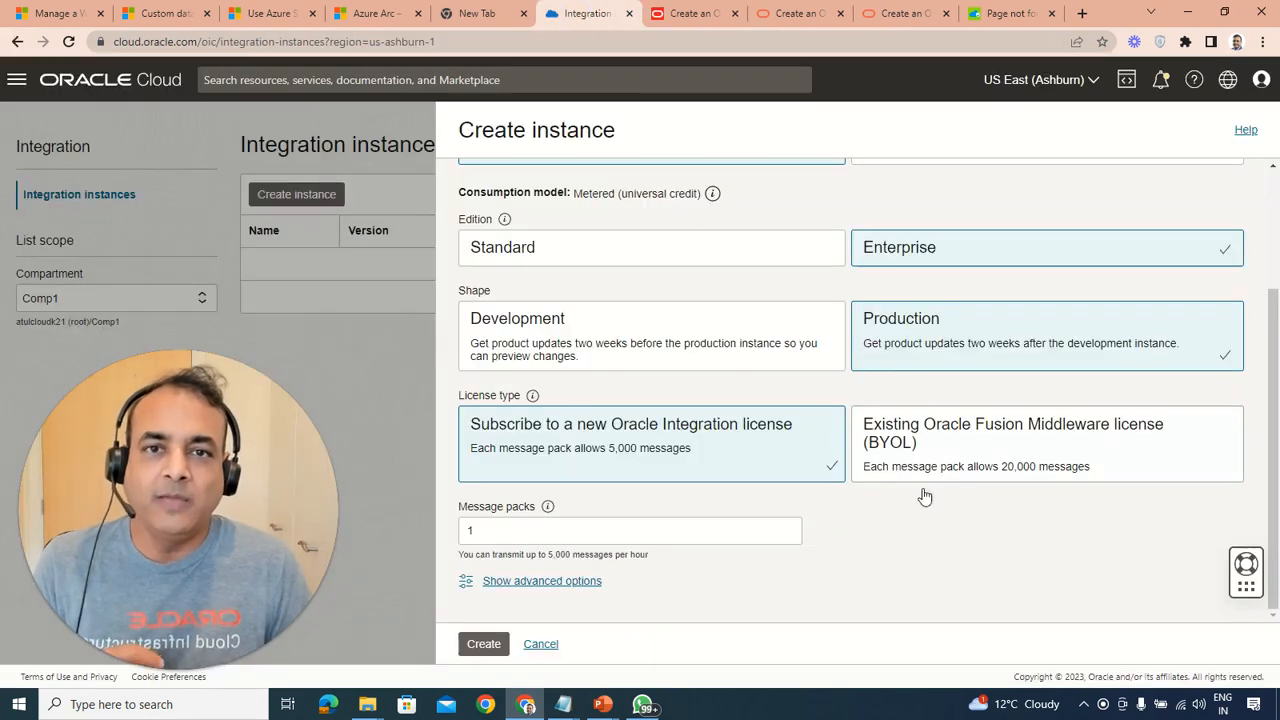
mouse_move(958, 570)
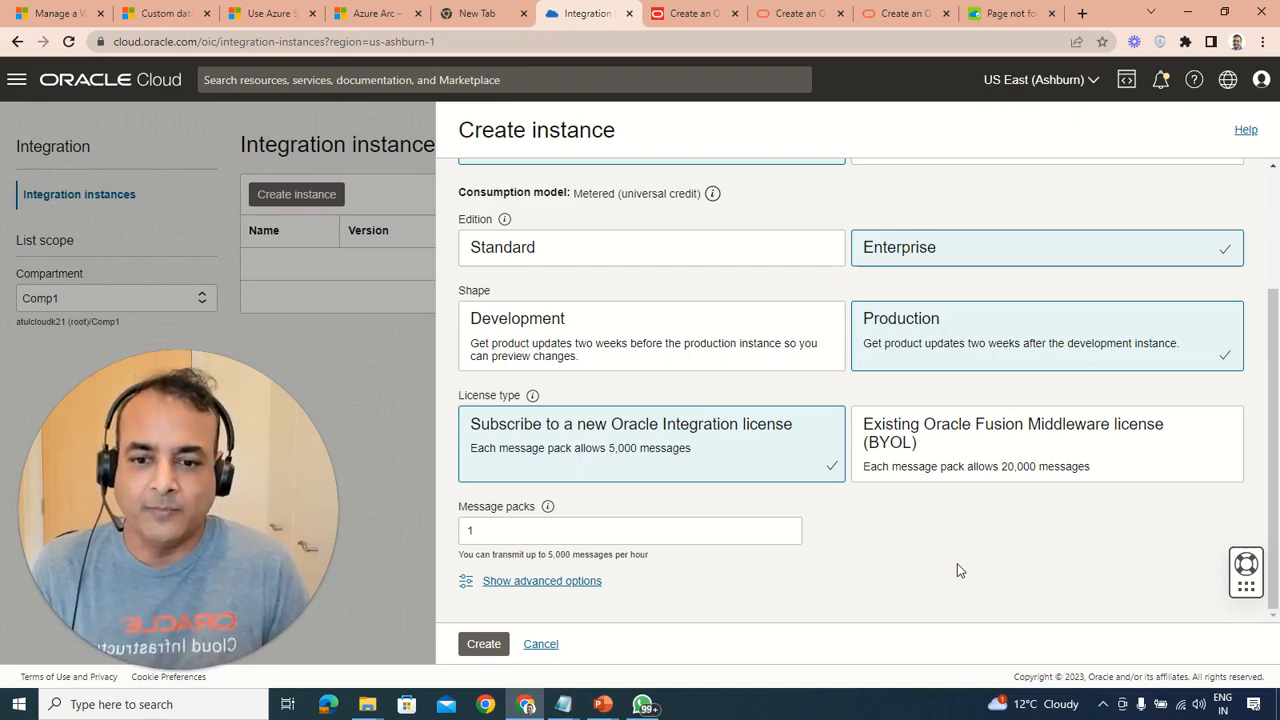
mouse_move(604, 568)
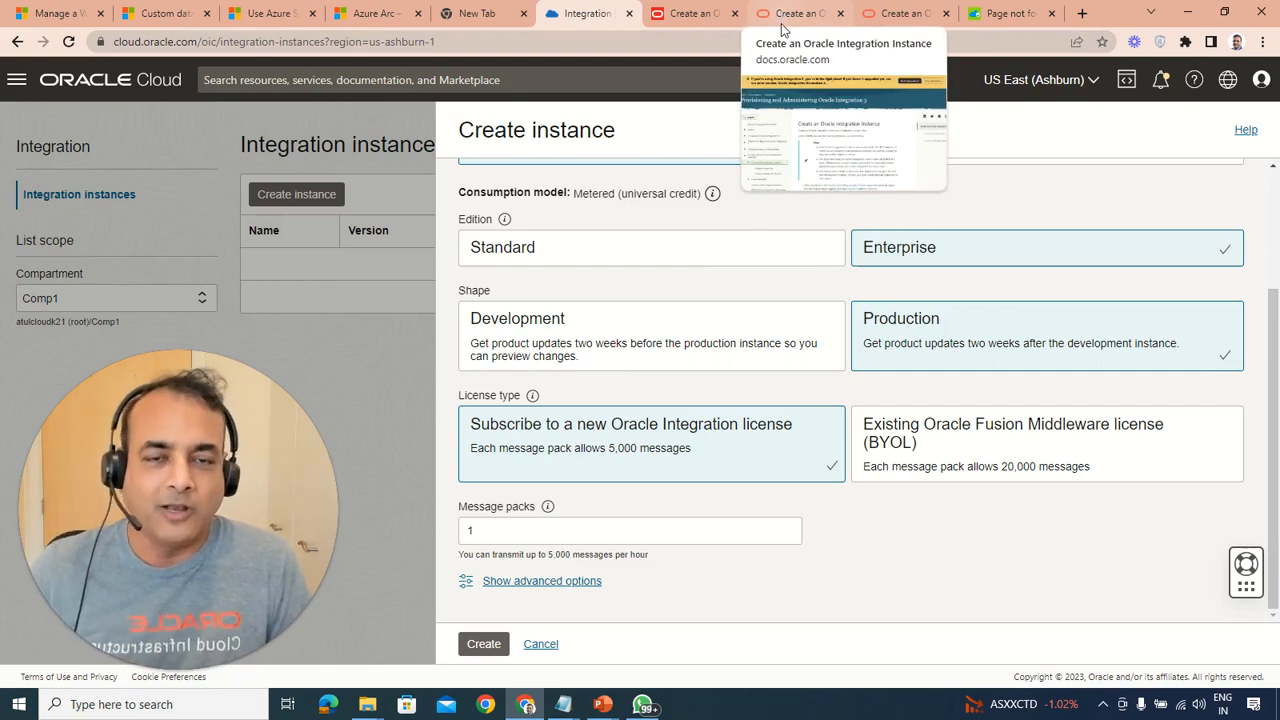
left_click(790, 13)
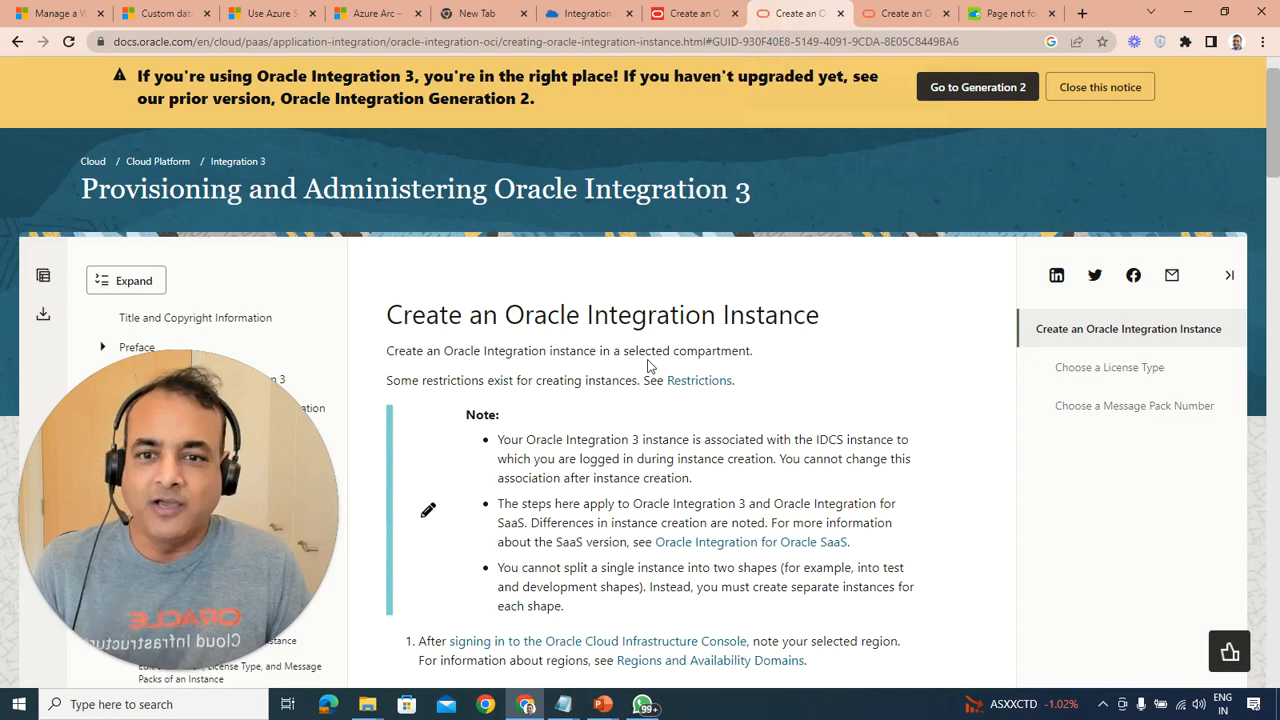
- Return to the Integration Create instance tab, then revisit the docs tab
left_click(588, 13)
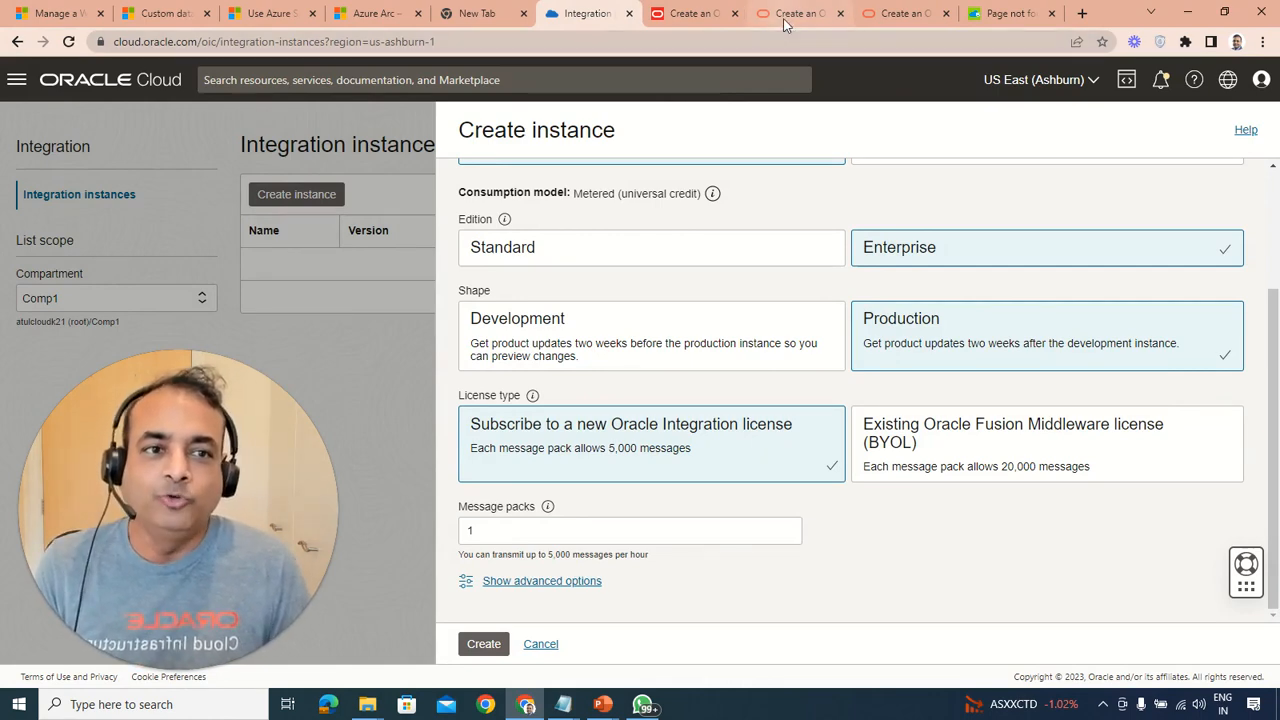
mouse_move(795, 13)
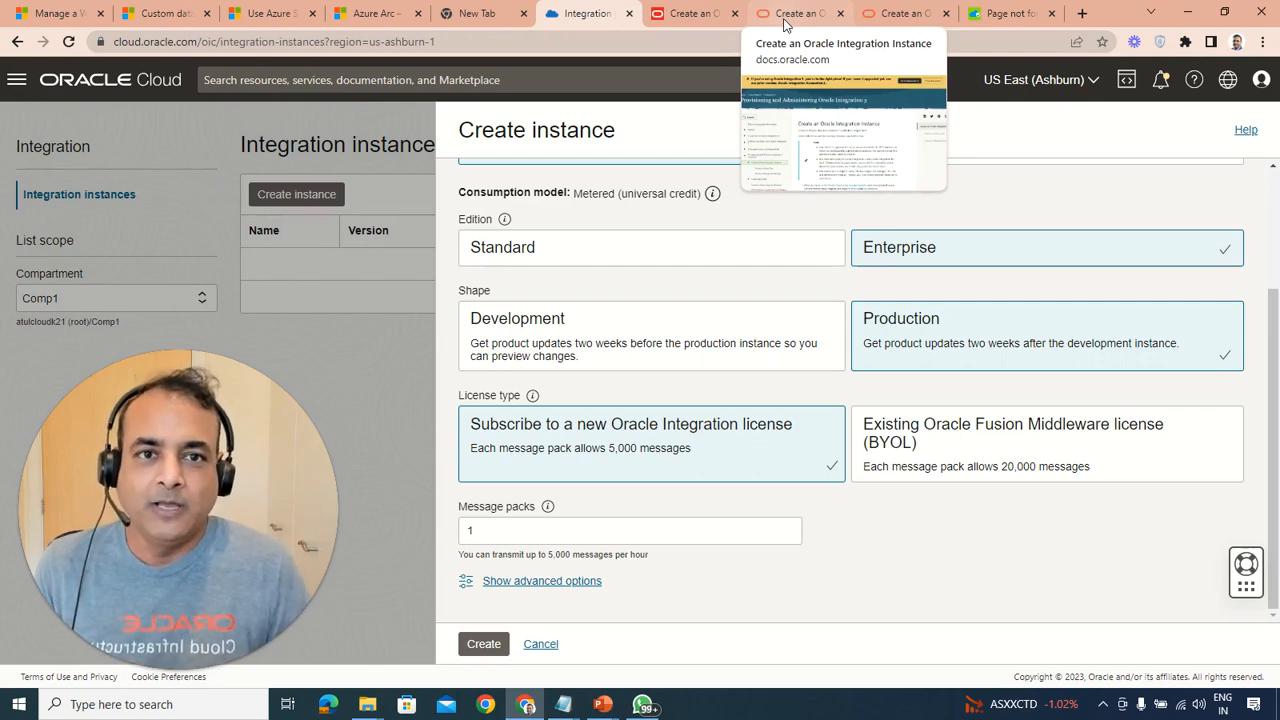
left_click(795, 13)
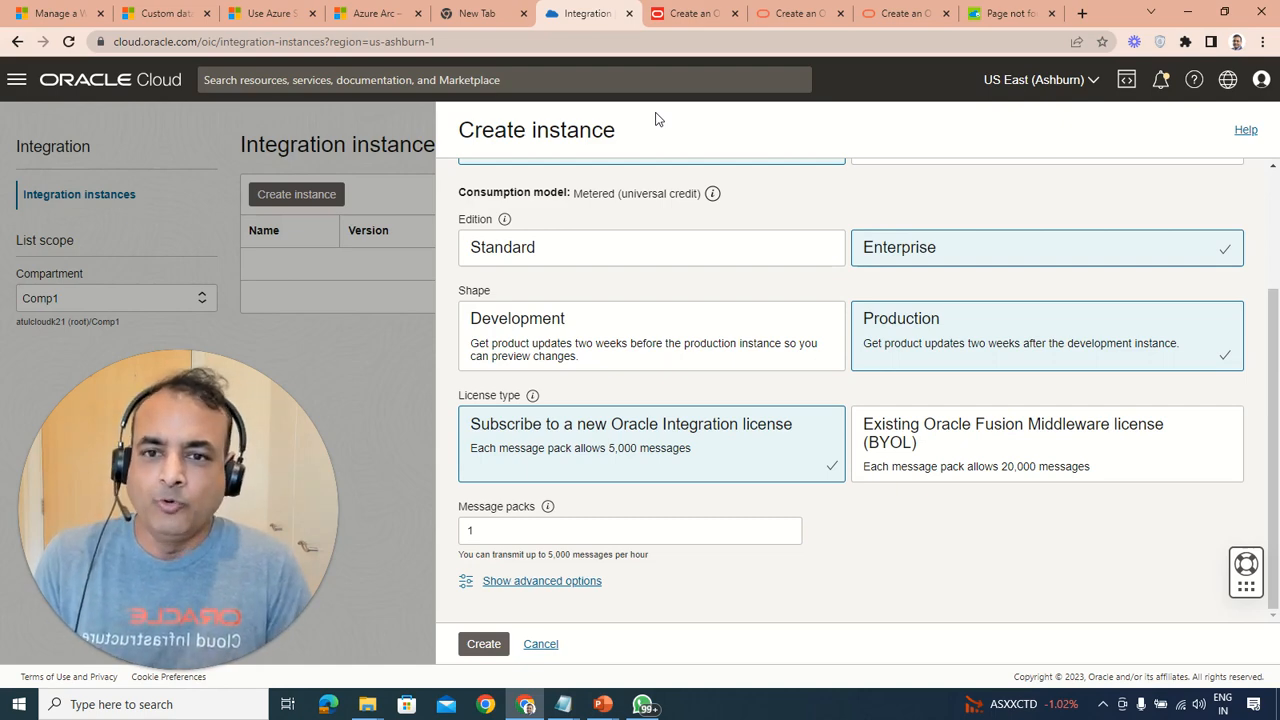
mouse_move(712, 193)
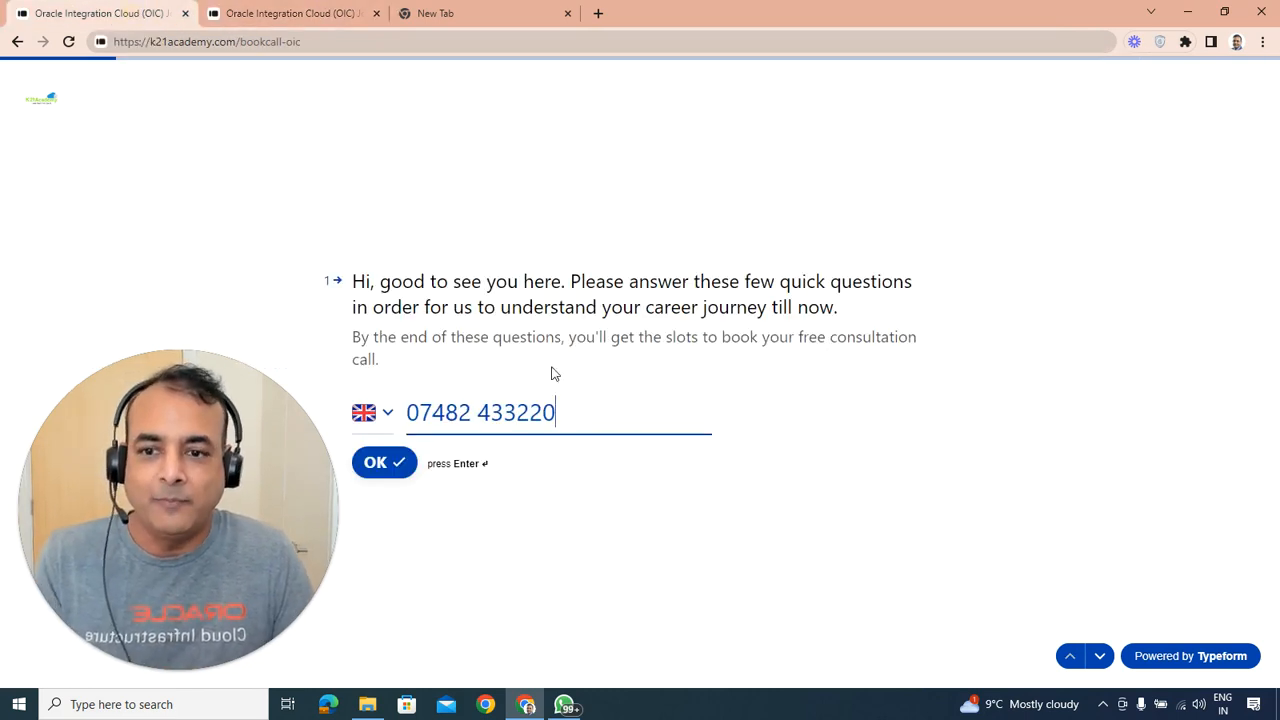
- Submit the phone number, name and 120000 GBP income goal answers in the Typeform
left_click(384, 462)
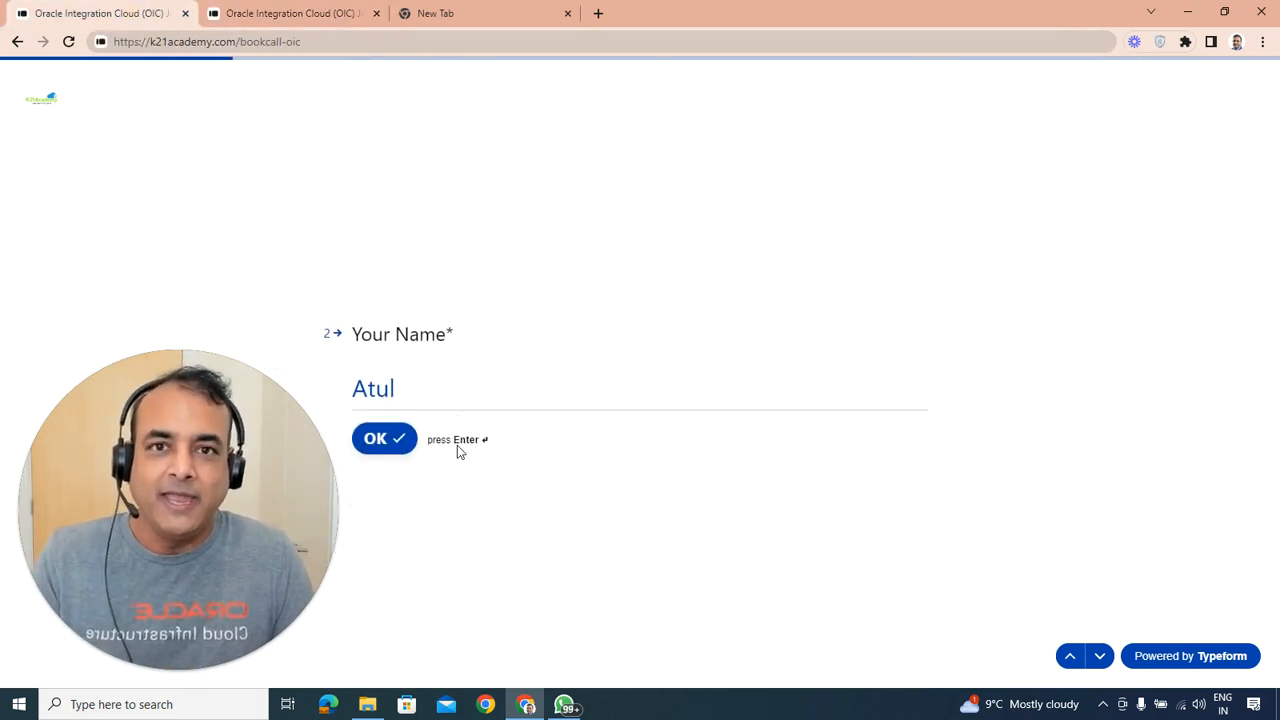
left_click(384, 439)
type("120000 GBP")
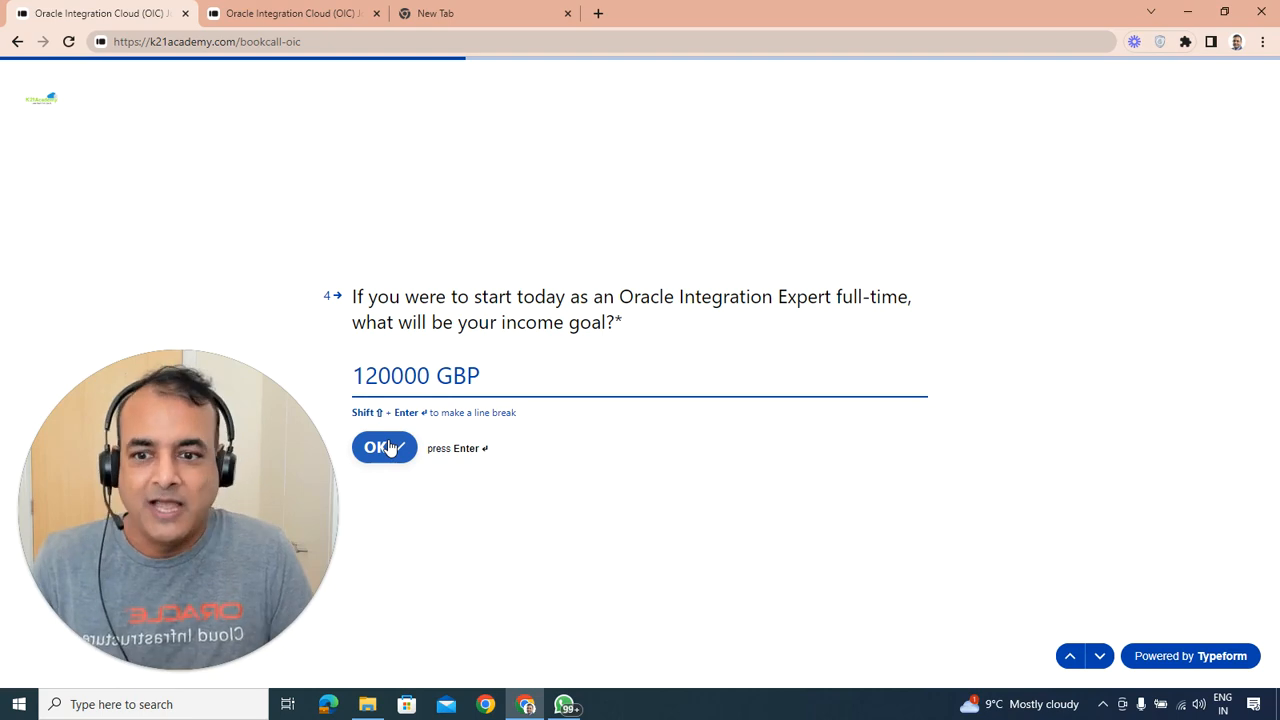
left_click(384, 447)
type("Yes for 1 Year")
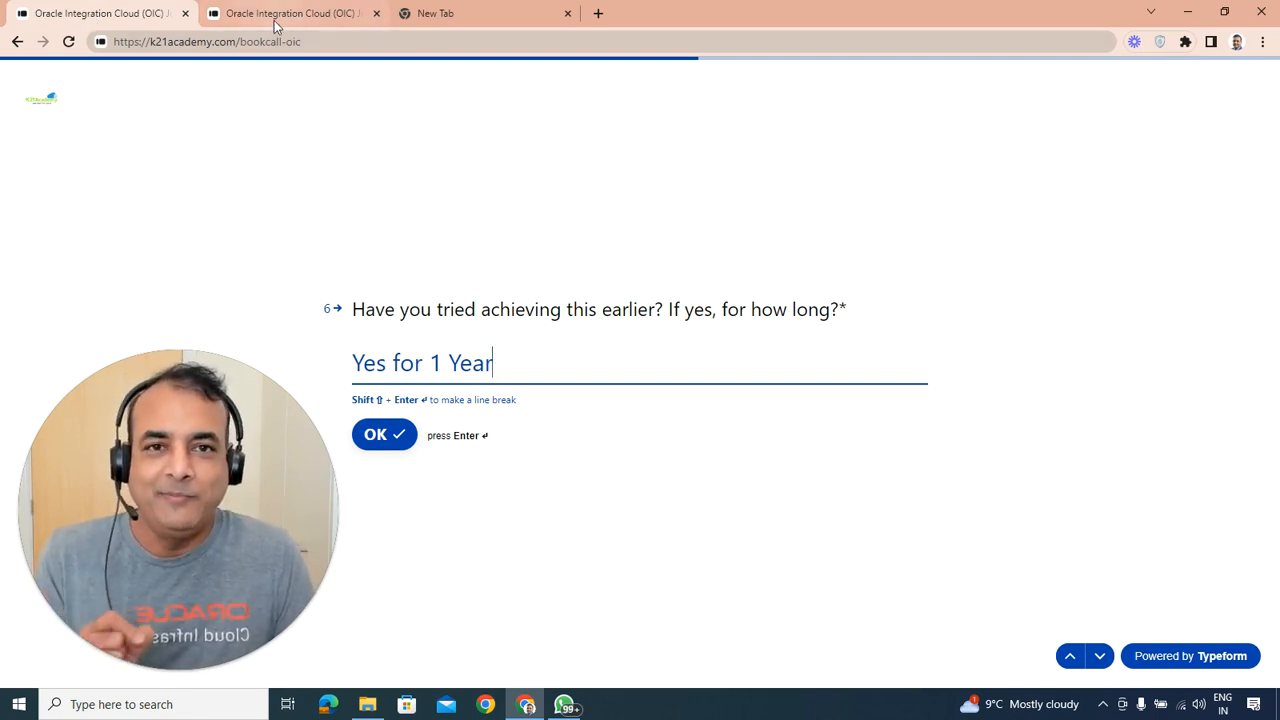
mouse_move(313, 277)
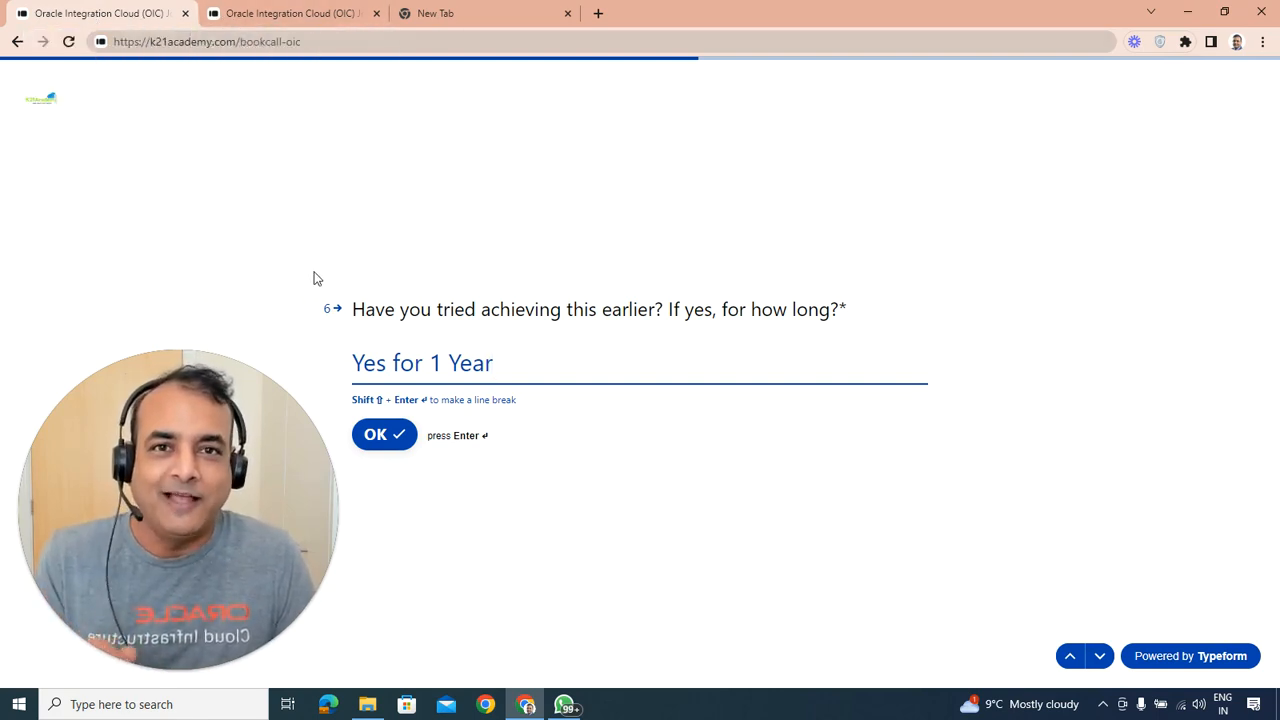